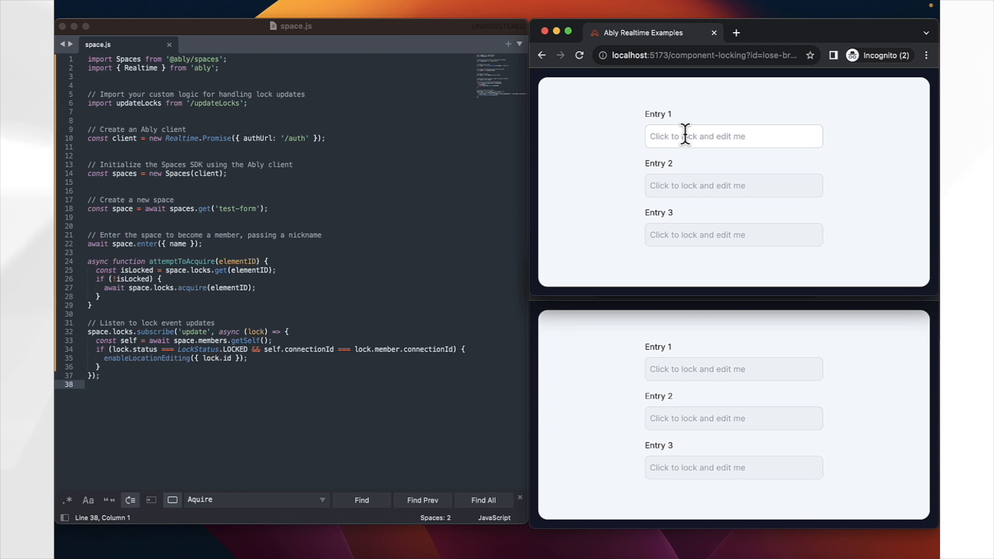
Step: Lock Entry 1 in the top window and type 'Hello'
left_click(734, 136)
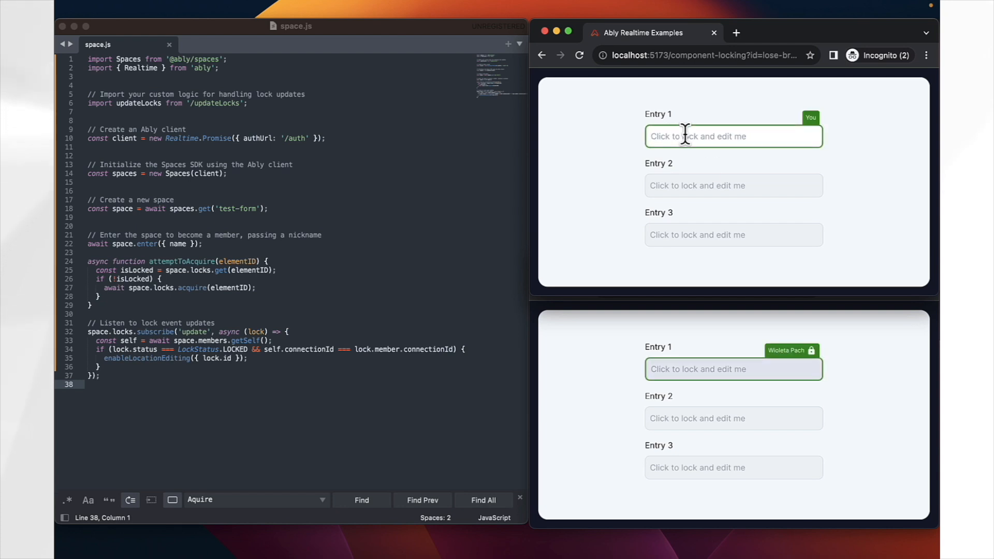
mouse_move(729, 121)
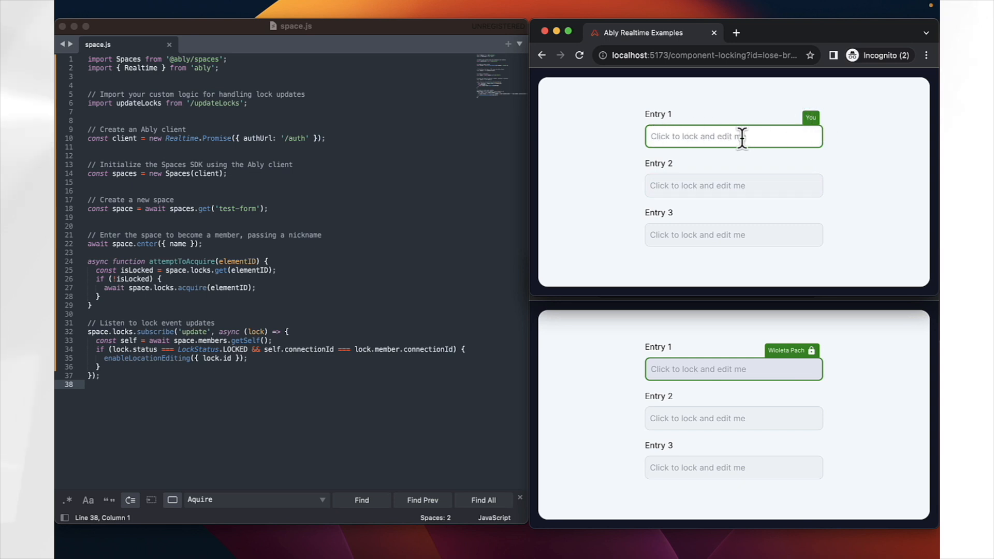
type("Hello")
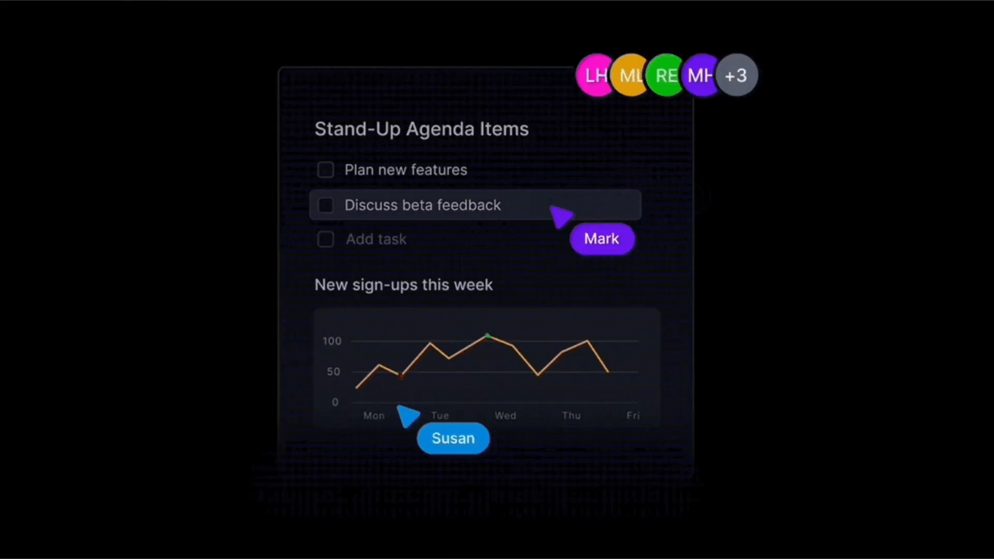
type("Recr")
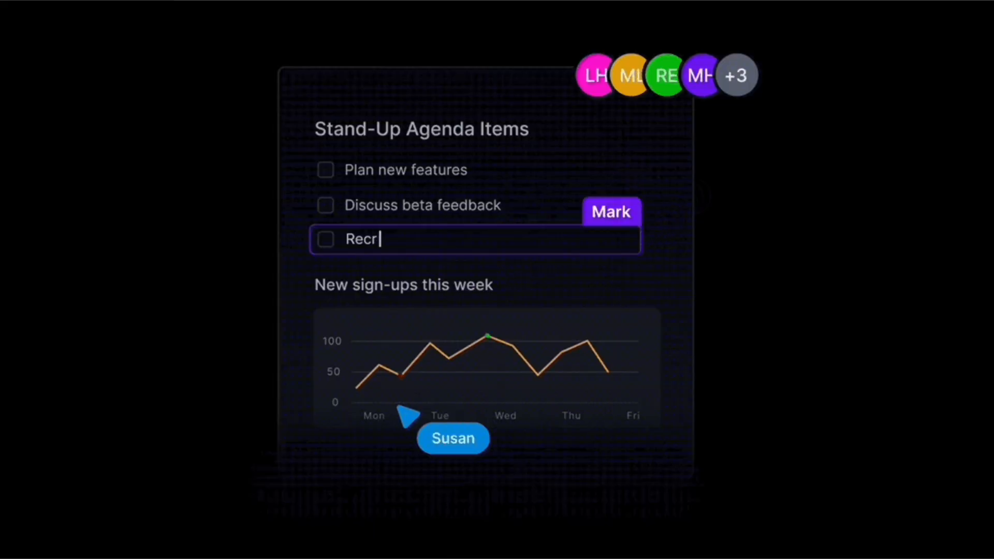
type("uit participants")
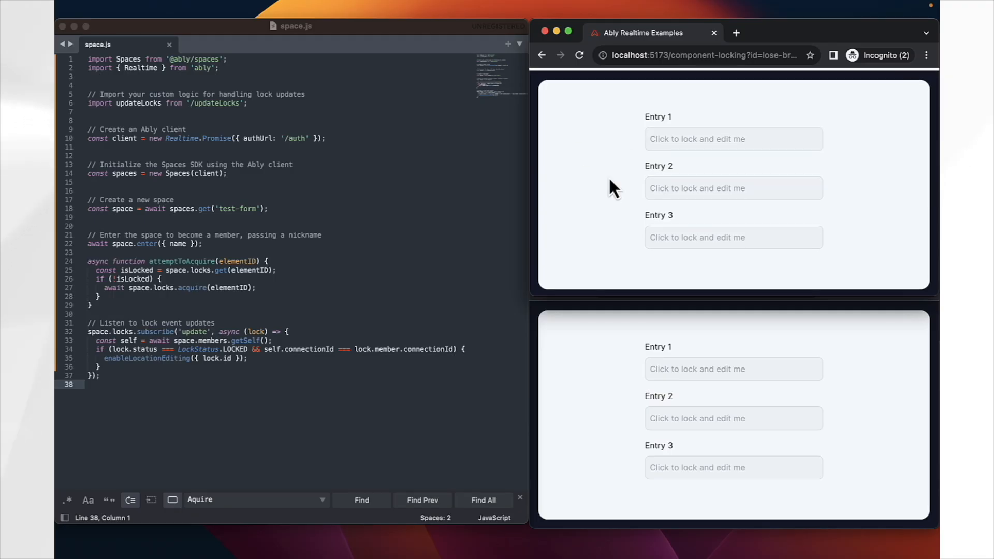
Step: Type 'Hello!' into Entry 1 in the top window, then enter 'currently wdjio'
left_click(733, 136)
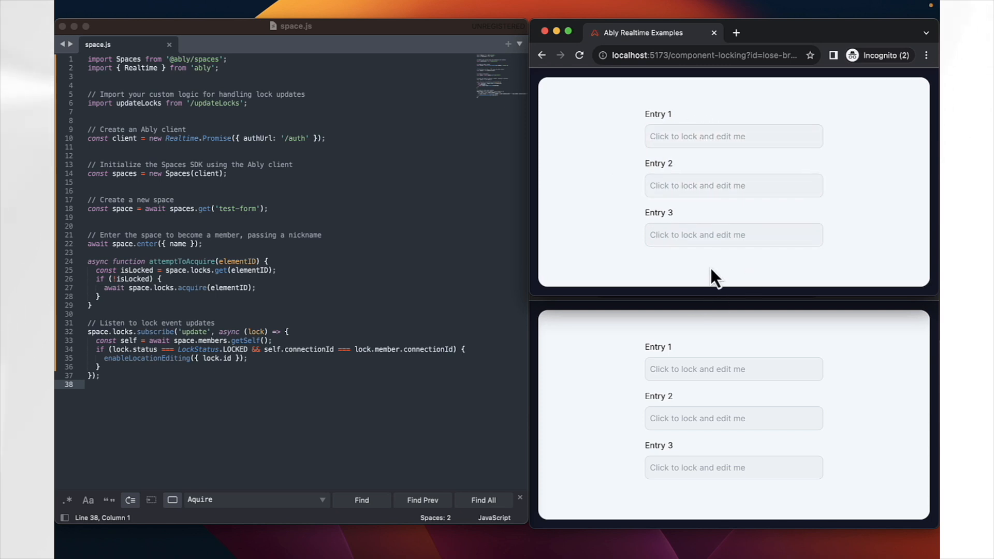
type("H")
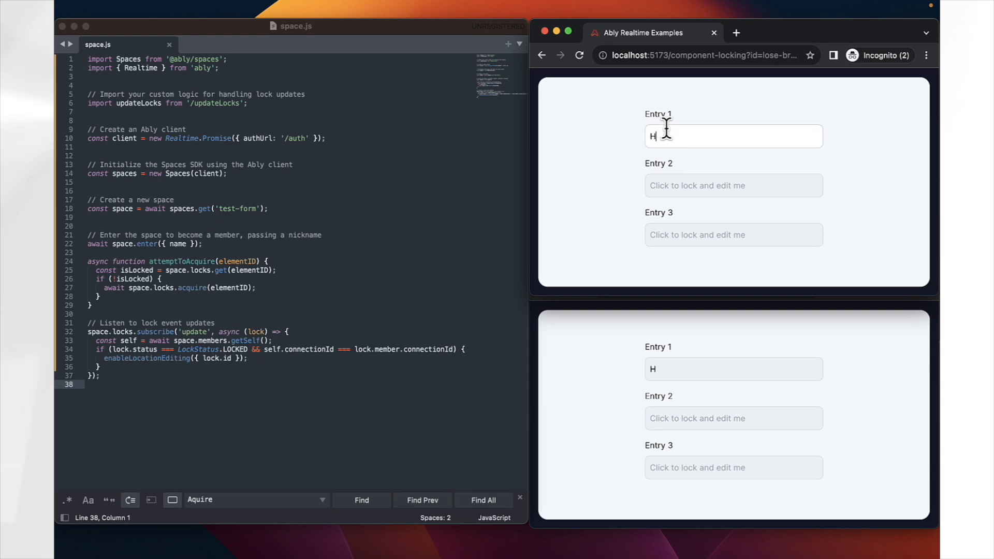
type("ello!")
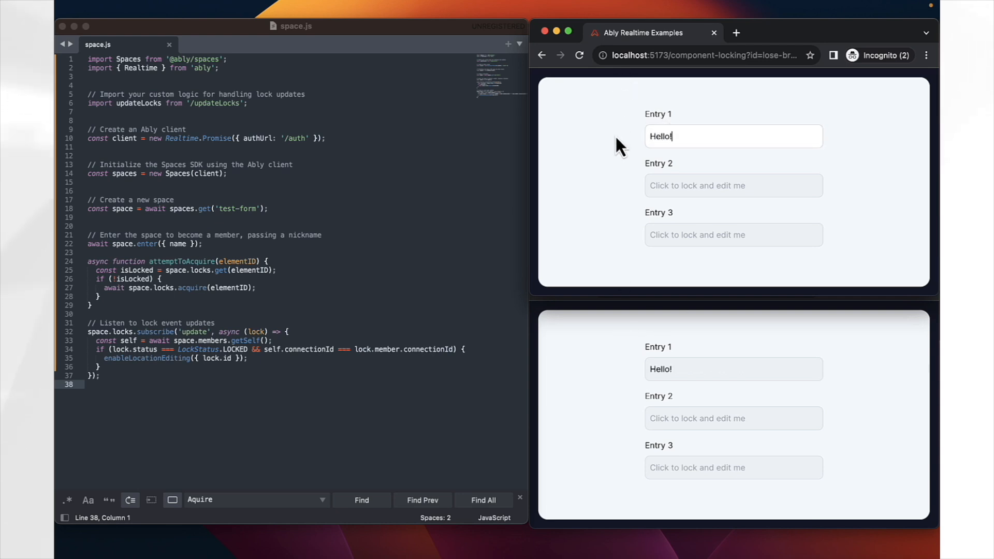
mouse_move(630, 140)
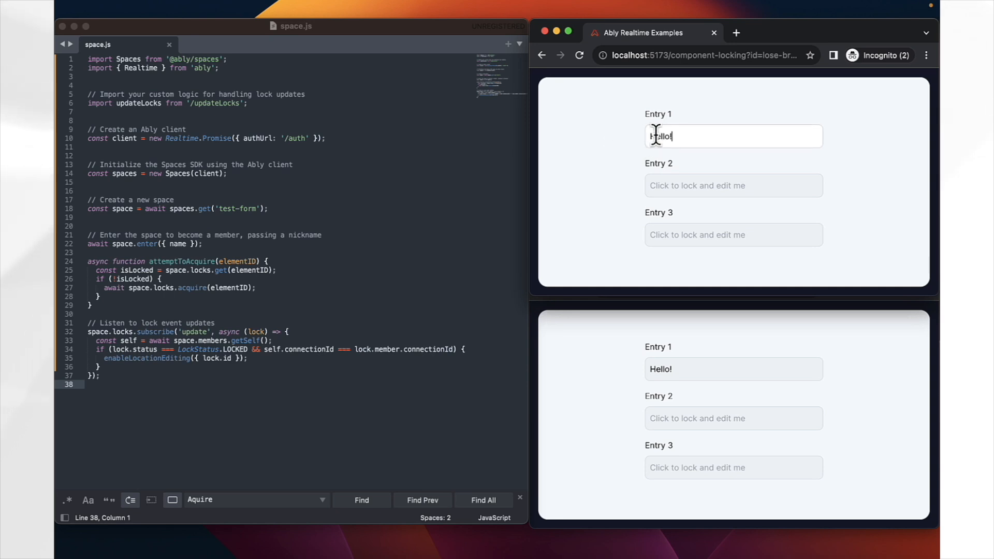
mouse_move(623, 165)
type("I am")
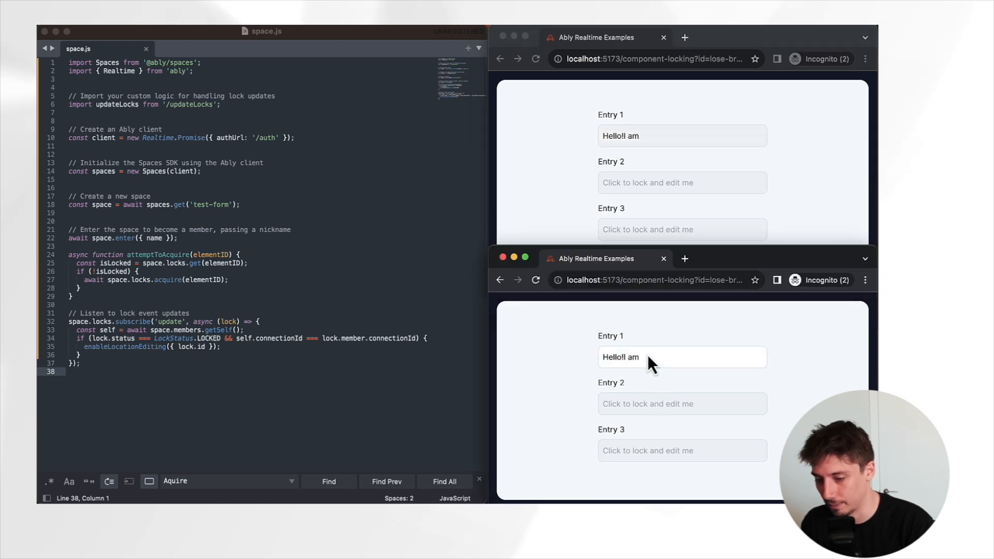
type("currently wdjio")
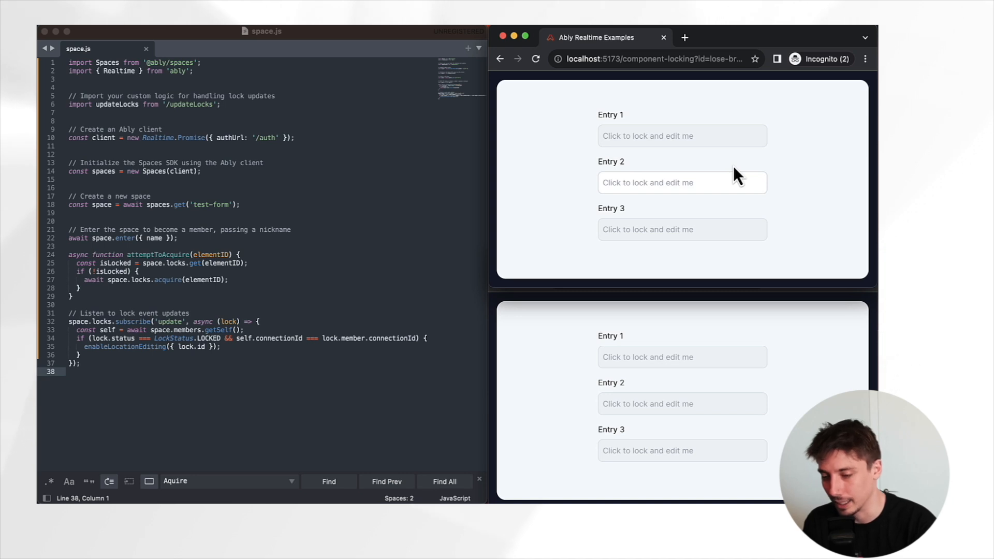
Step: Lock Entry 1 with 'Hello!' and try typing 'ew' into it from the other window
left_click(682, 136)
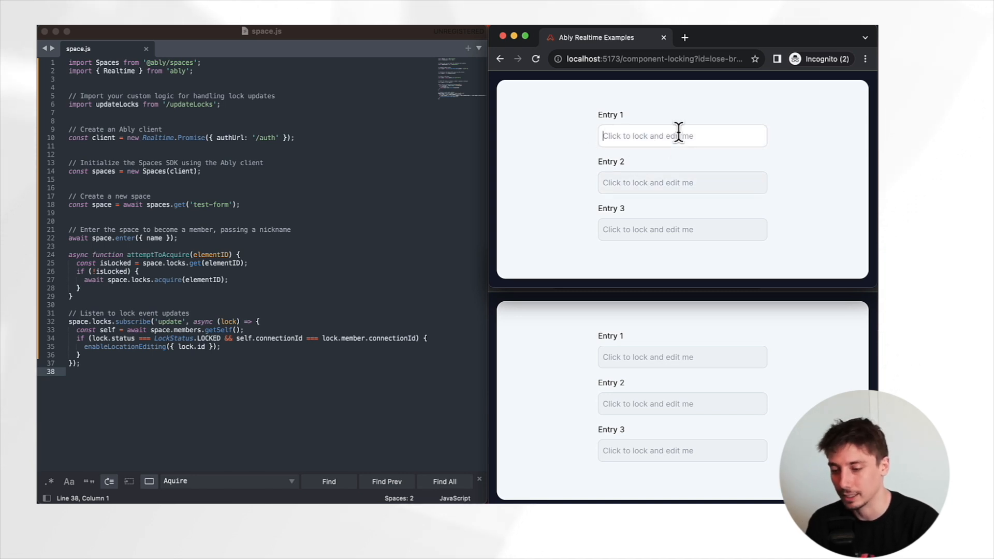
mouse_move(619, 138)
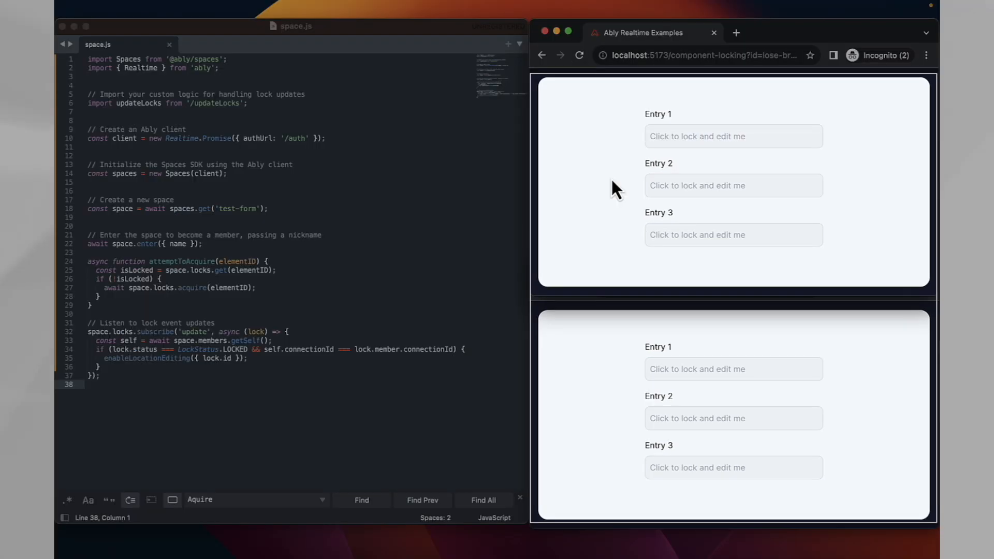
left_click(733, 136)
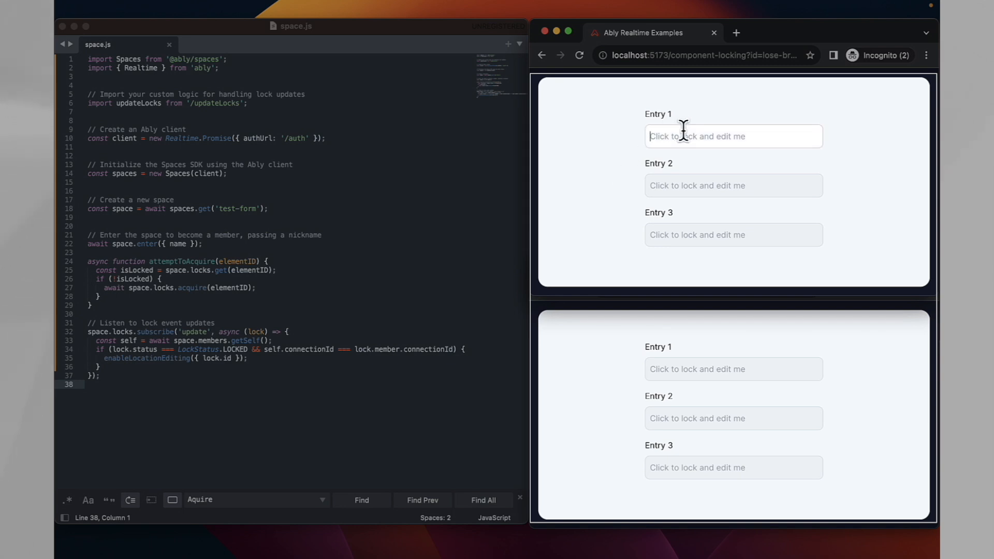
type("Hello!")
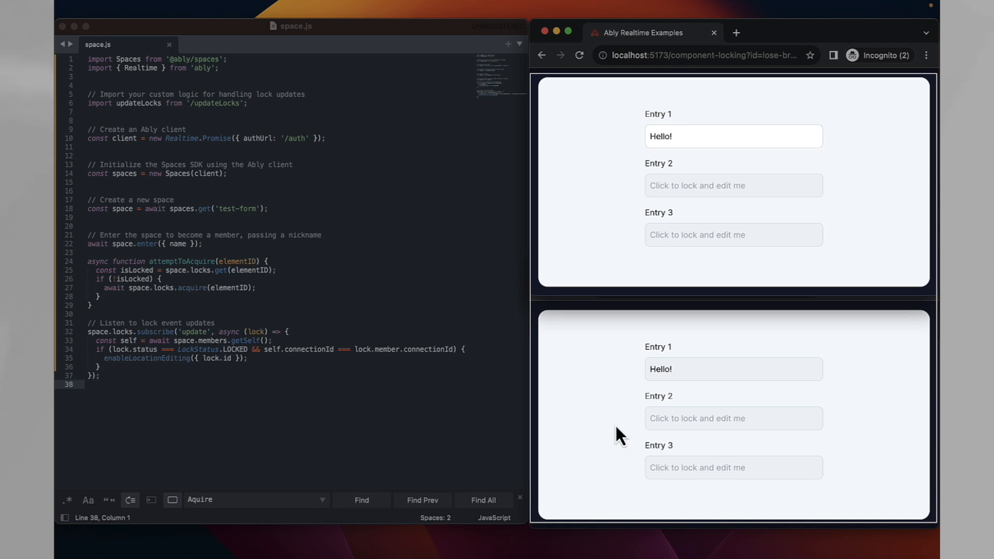
mouse_move(632, 388)
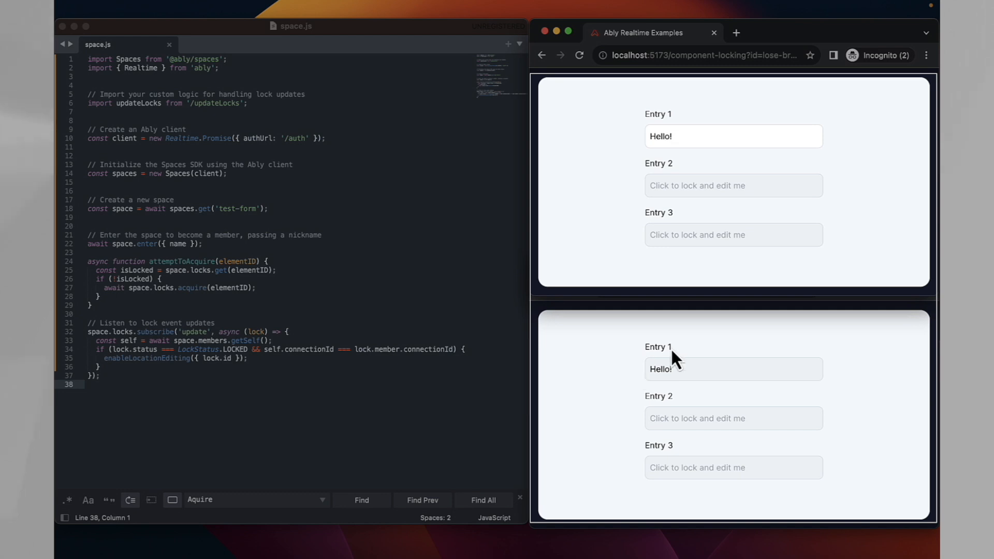
mouse_move(736, 371)
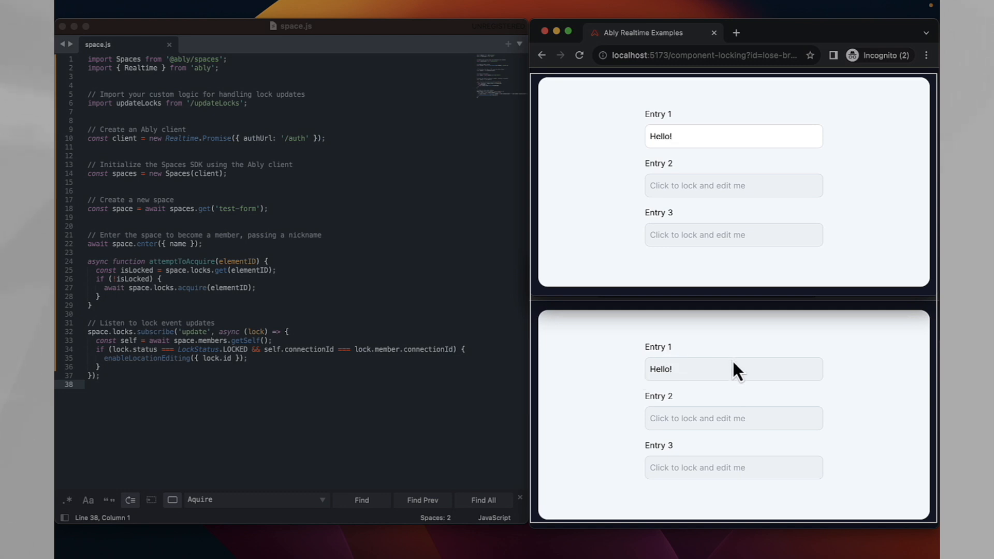
mouse_move(693, 390)
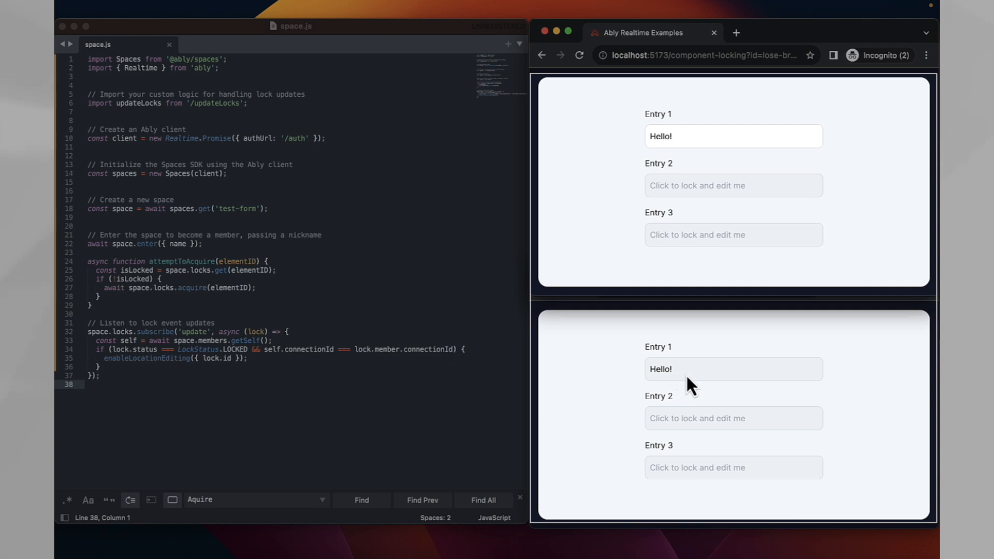
type("ew")
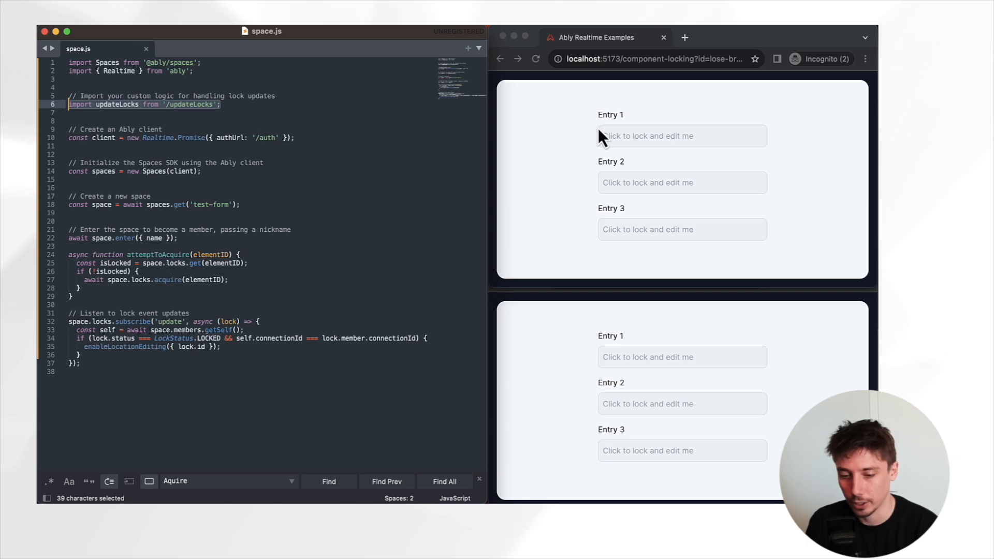
mouse_move(581, 163)
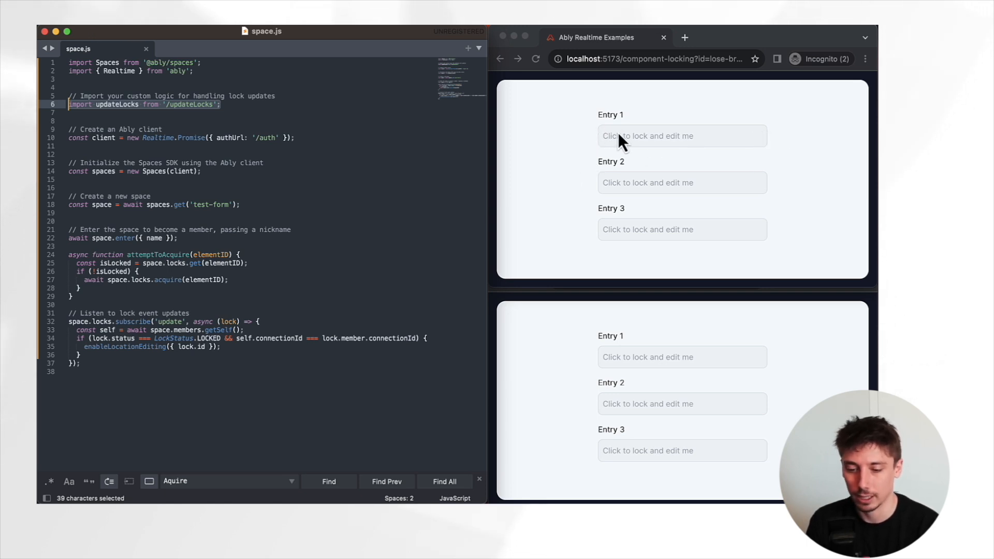
mouse_move(737, 144)
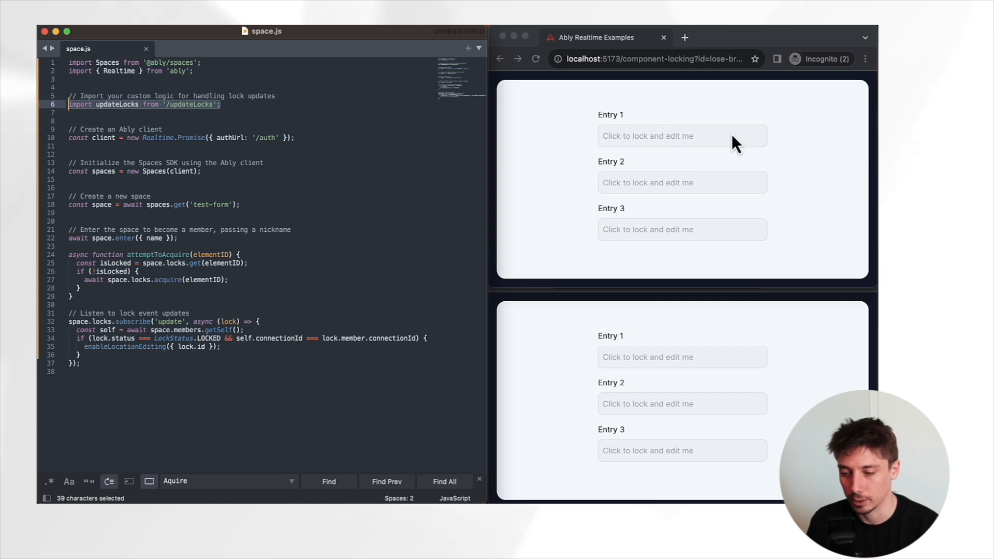
left_click(93, 120)
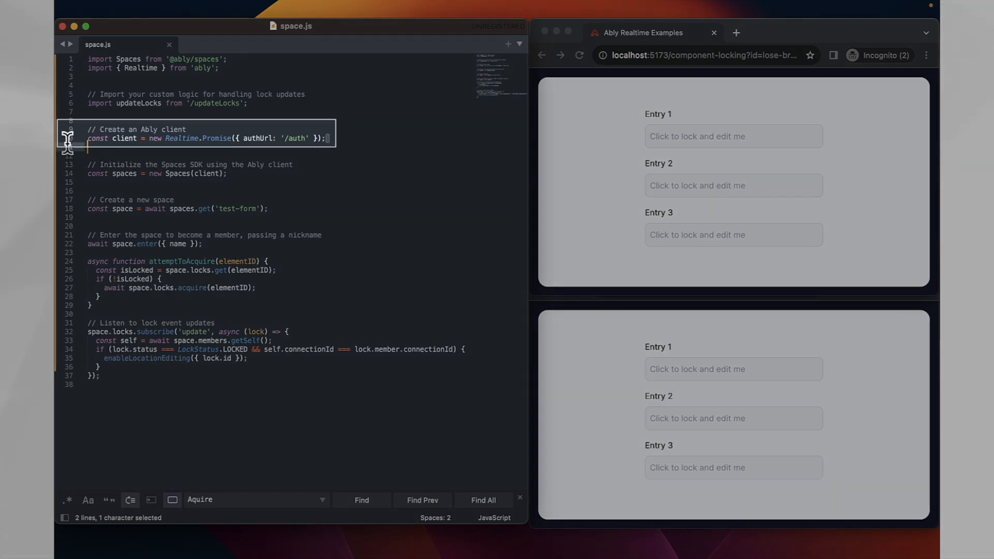
left_click_drag(87, 129, 325, 139)
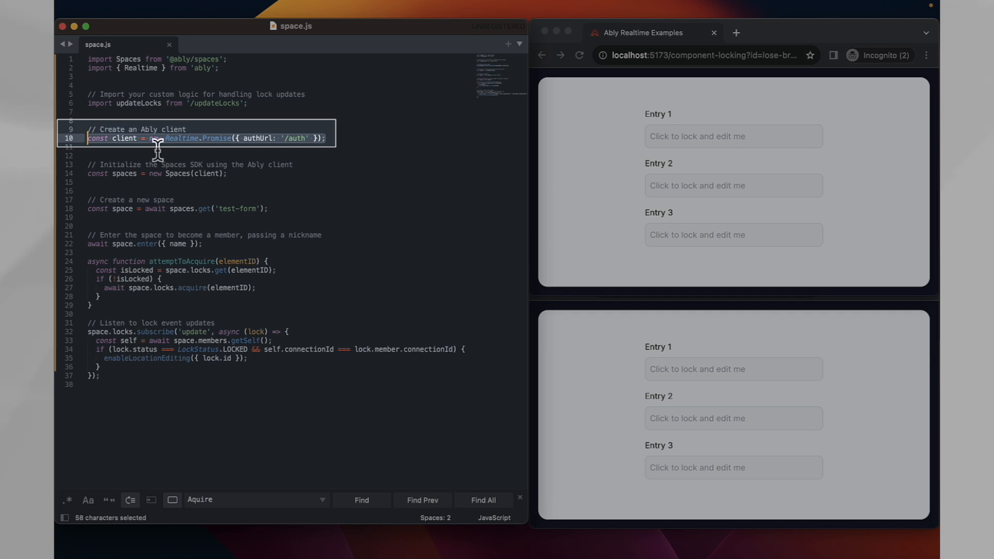
mouse_move(139, 153)
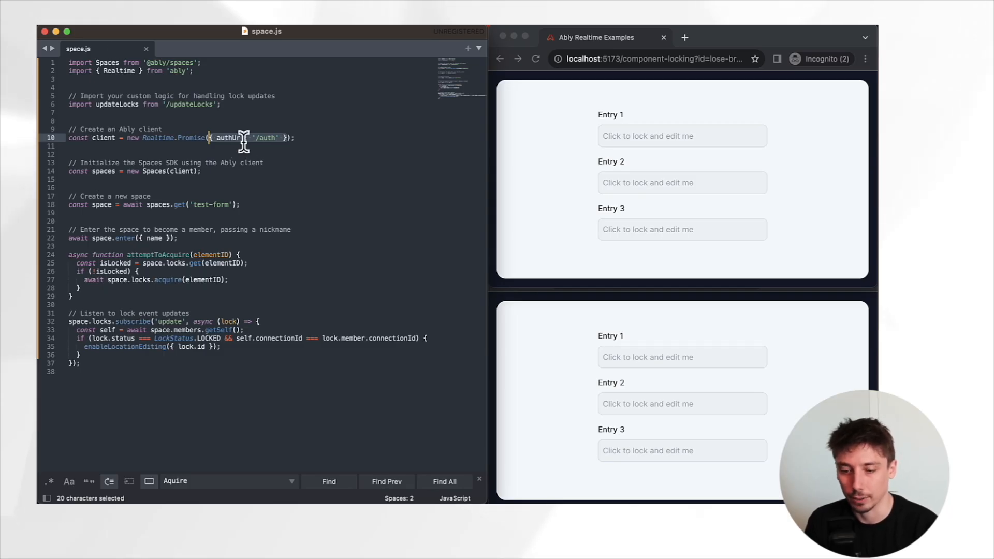
mouse_move(248, 150)
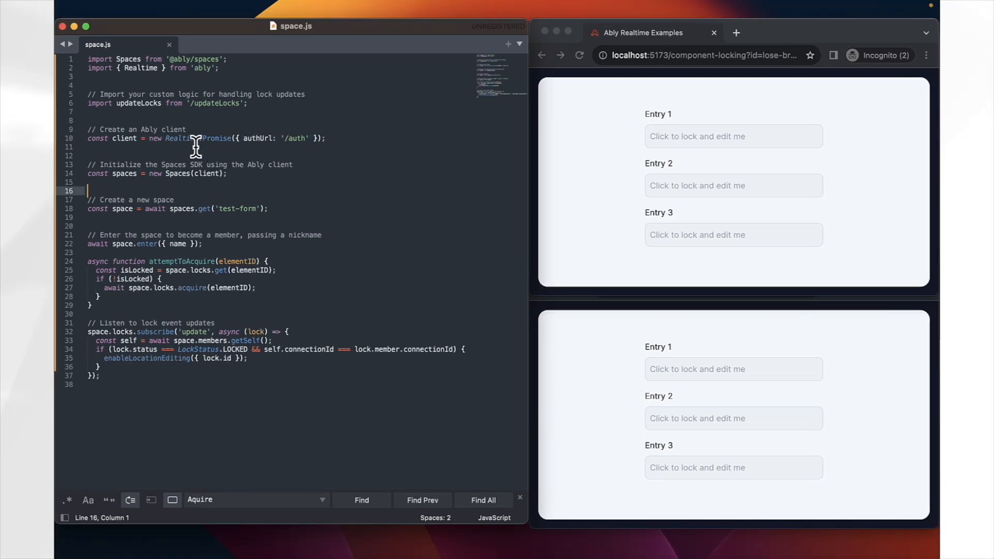
left_click_drag(89, 138, 328, 139)
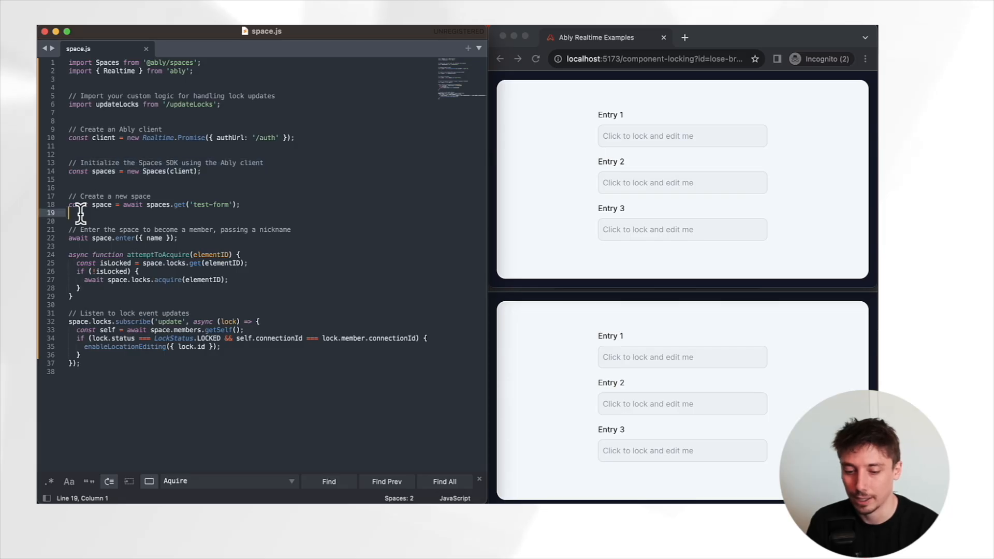
left_click(231, 205)
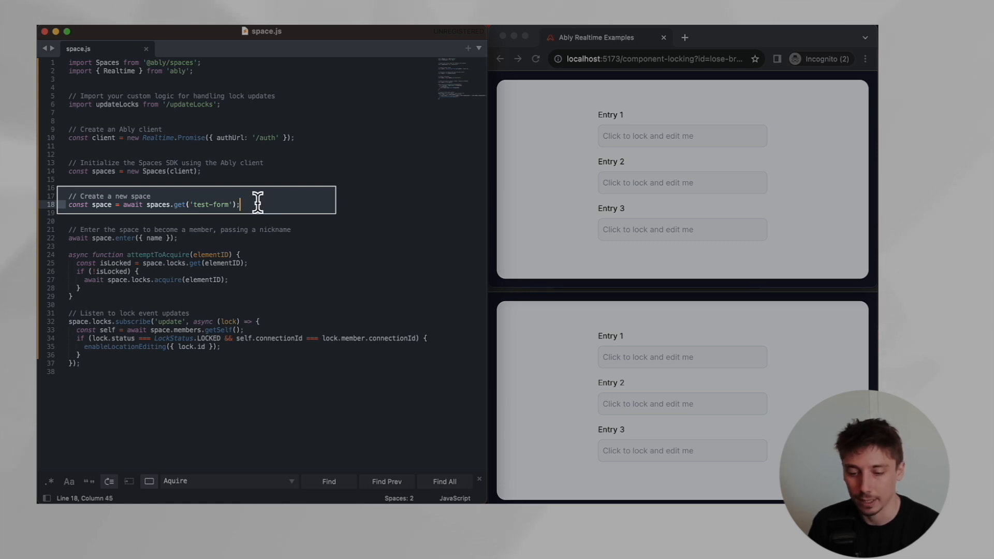
mouse_move(171, 192)
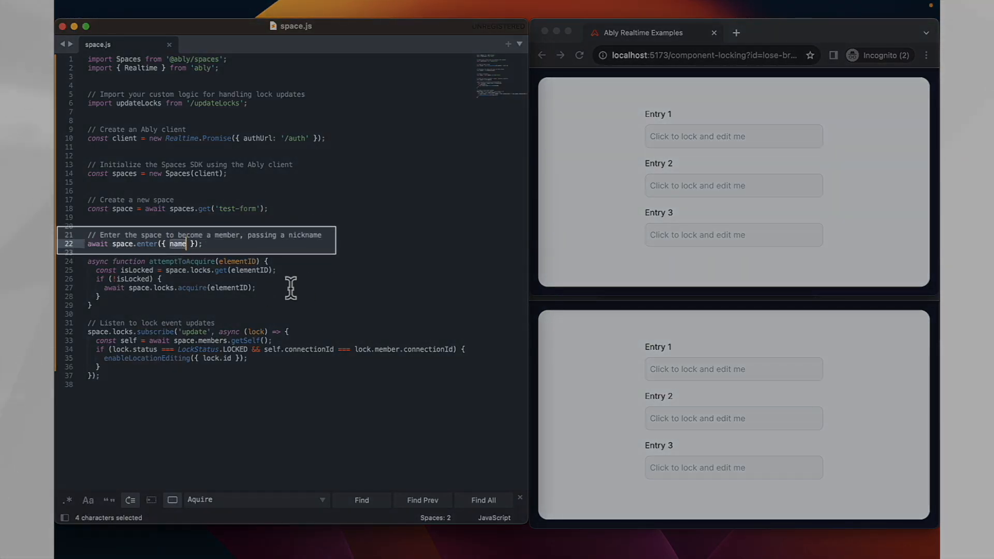
mouse_move(261, 270)
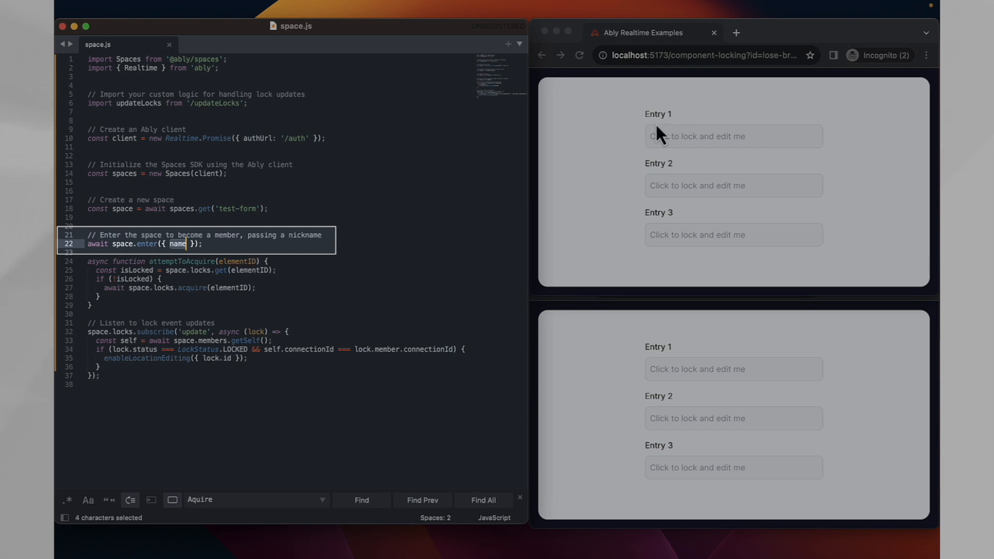
mouse_move(581, 122)
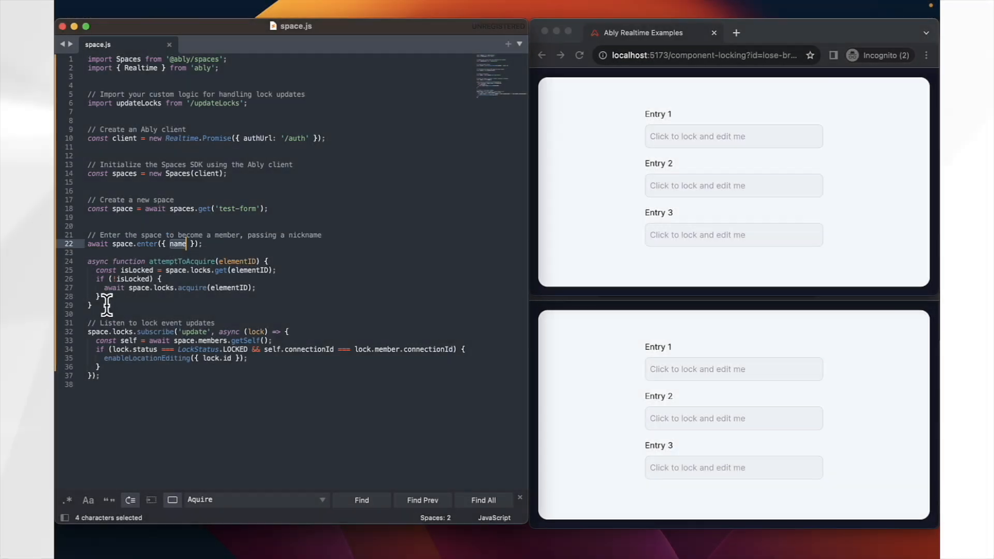
left_click_drag(88, 261, 95, 306)
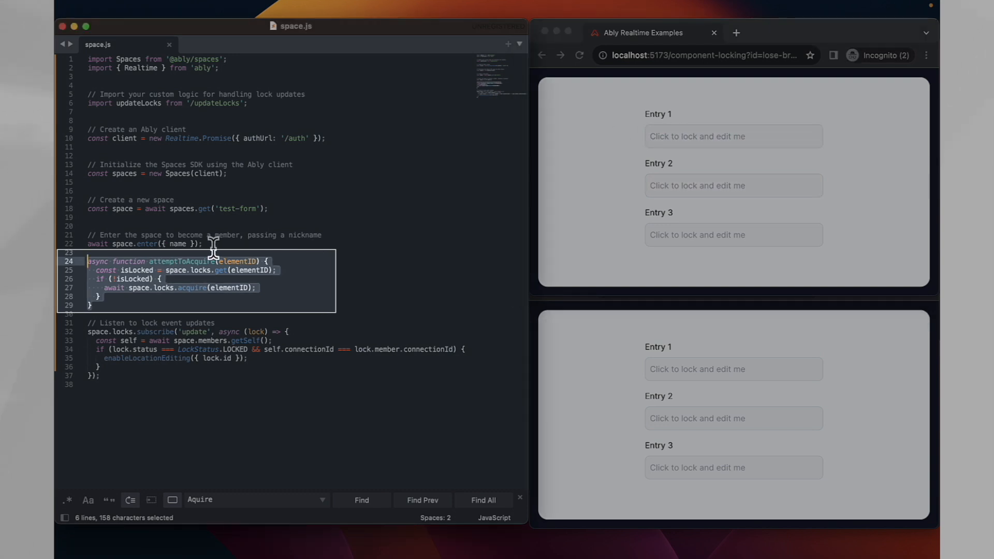
double_click(238, 260)
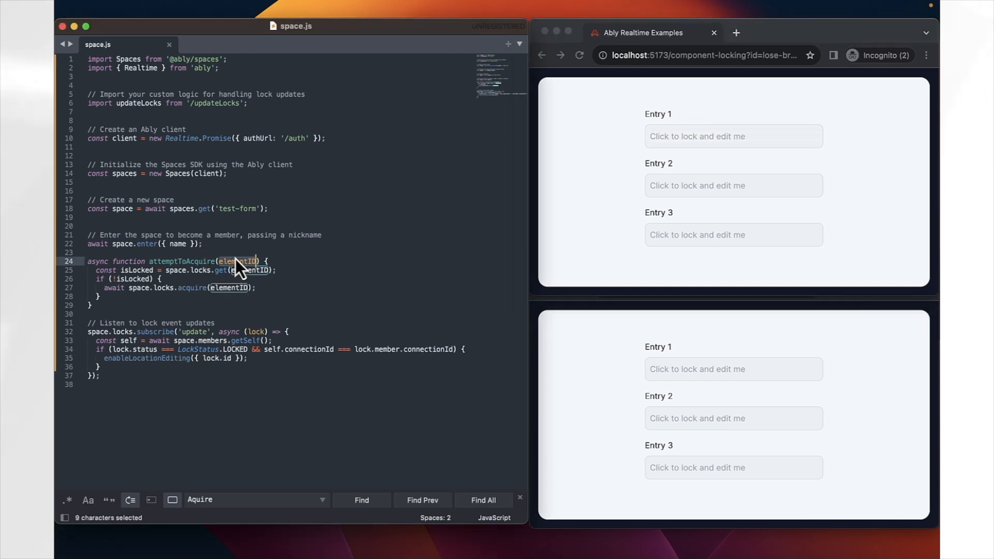
left_click(95, 270)
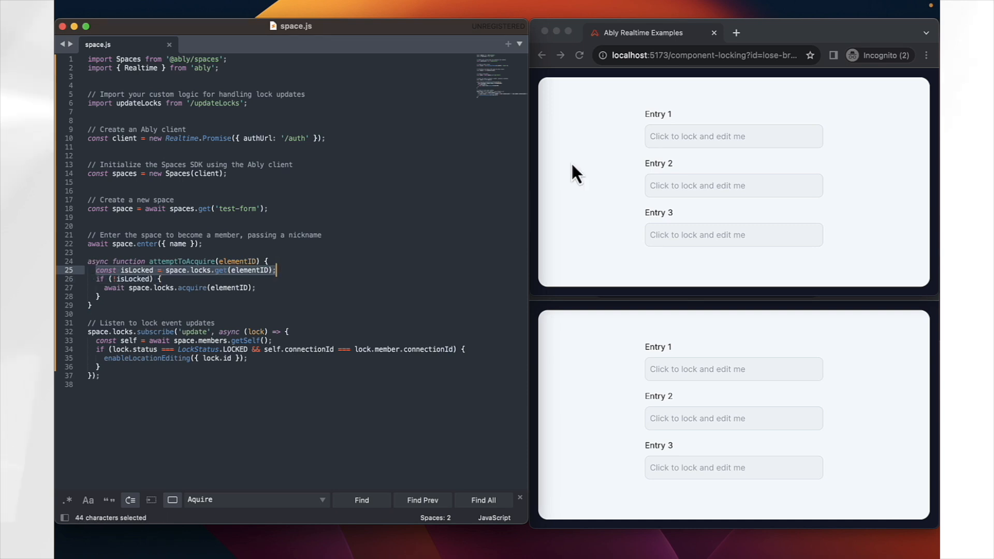
mouse_move(106, 280)
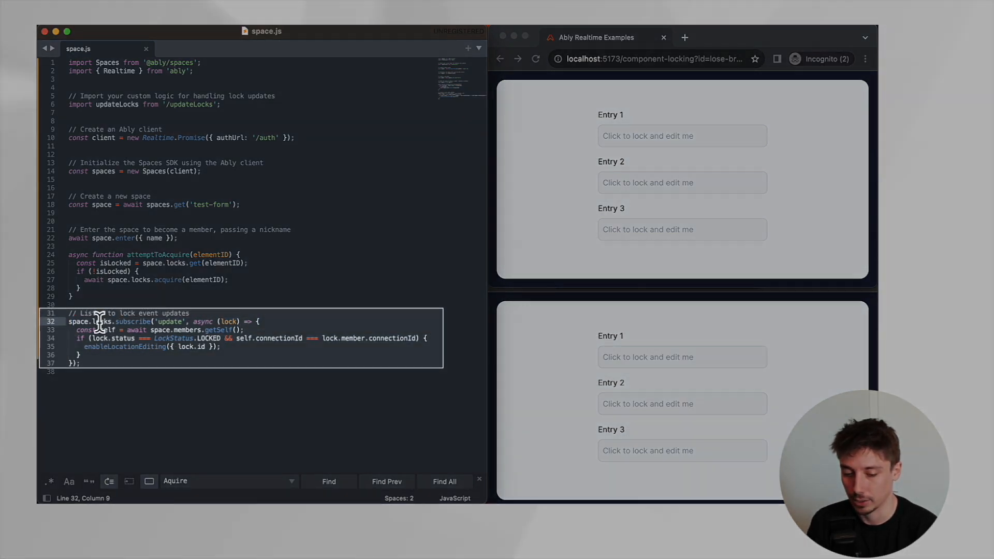
double_click(211, 255)
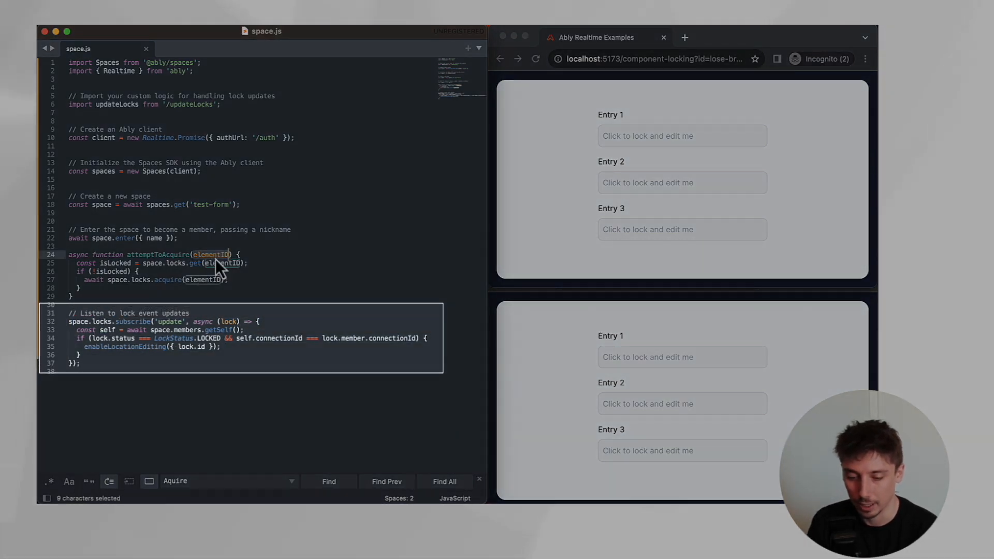
mouse_move(150, 411)
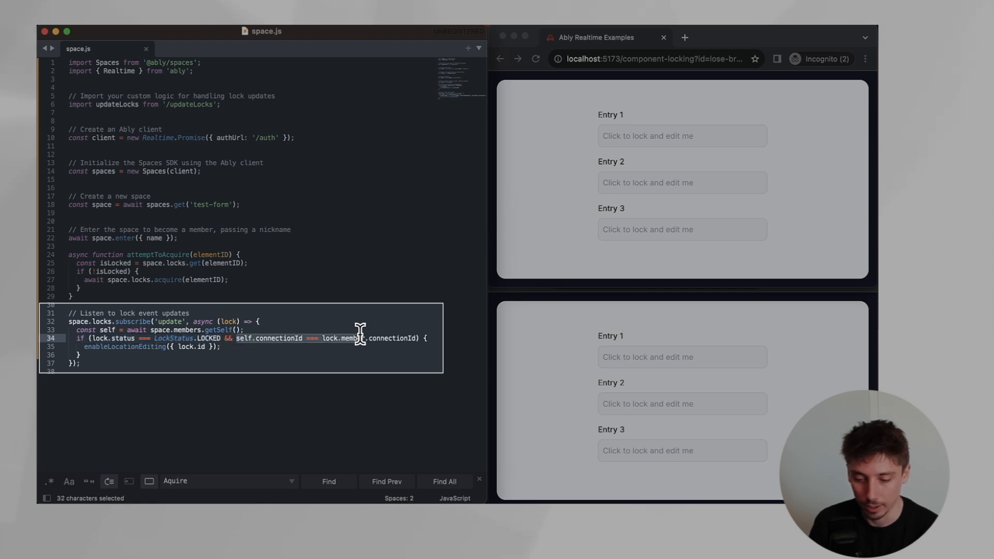
left_click_drag(360, 338, 418, 338)
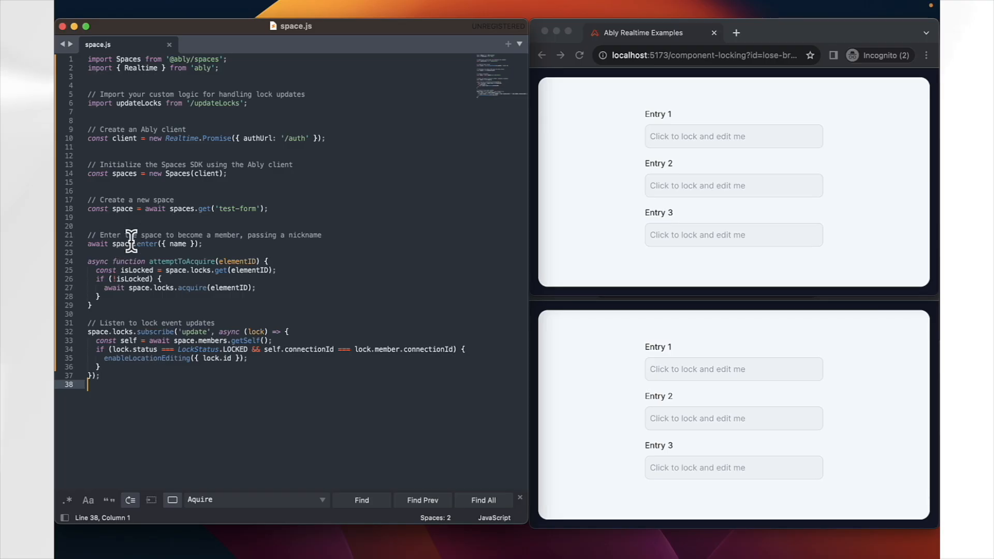
Step: Select the attemptToAcquire function, then double-click near the end of space.js
left_click_drag(87, 243, 203, 244)
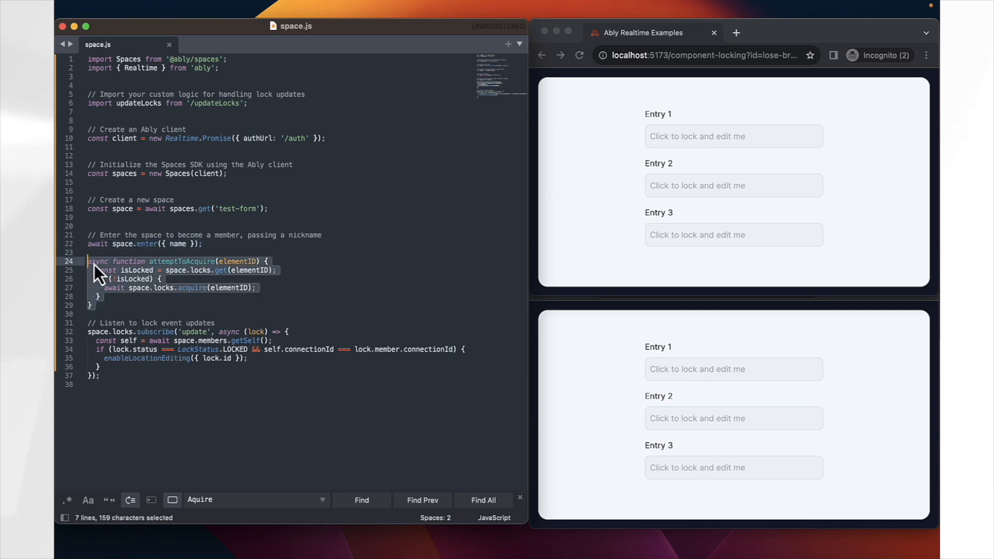
mouse_move(153, 307)
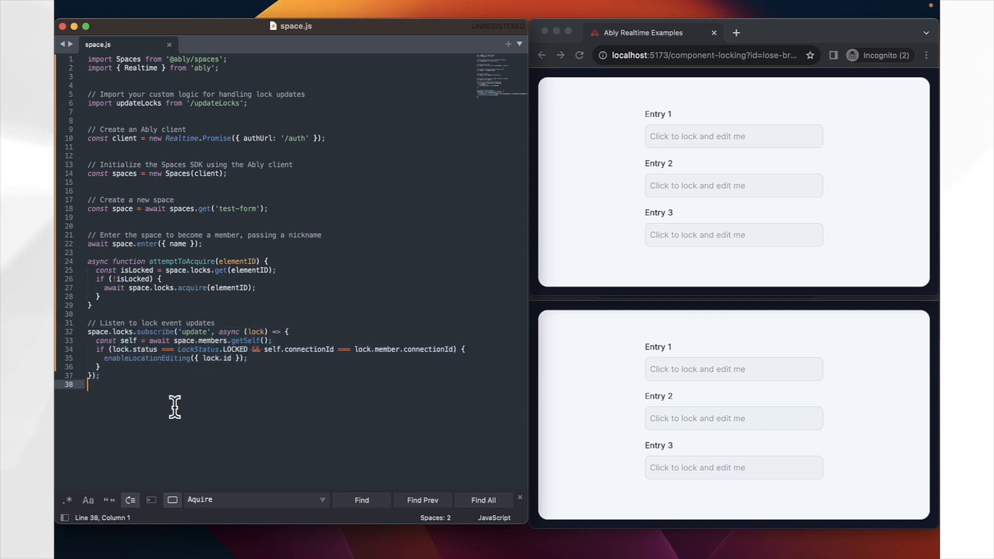
double_click(145, 358)
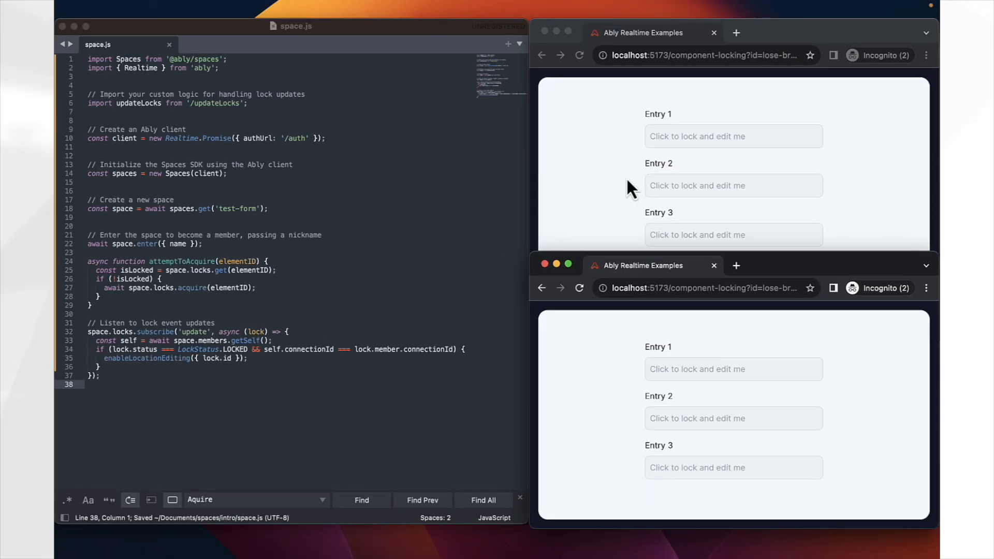
Step: Lock Entry 1 in the top window and begin typing 'He'
left_click(733, 137)
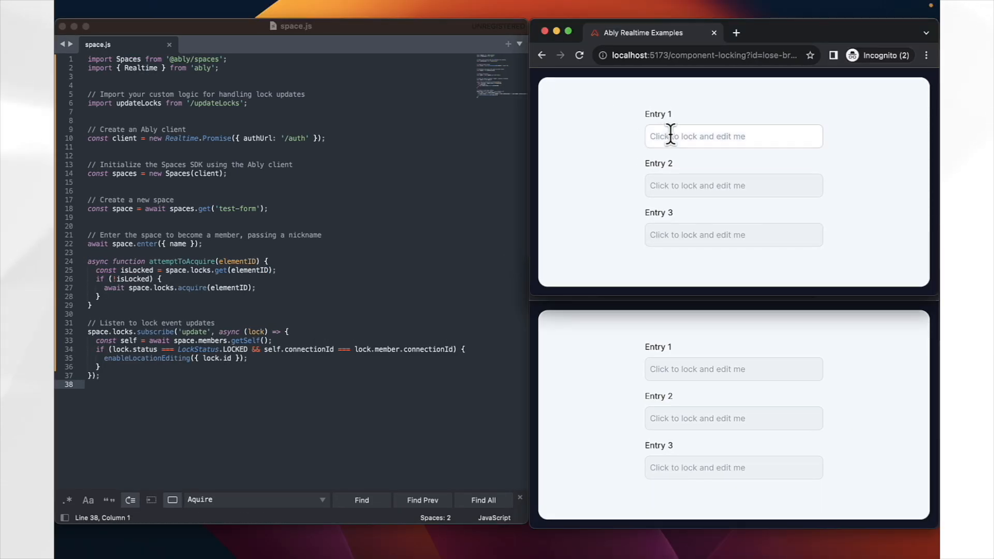
left_click(734, 137)
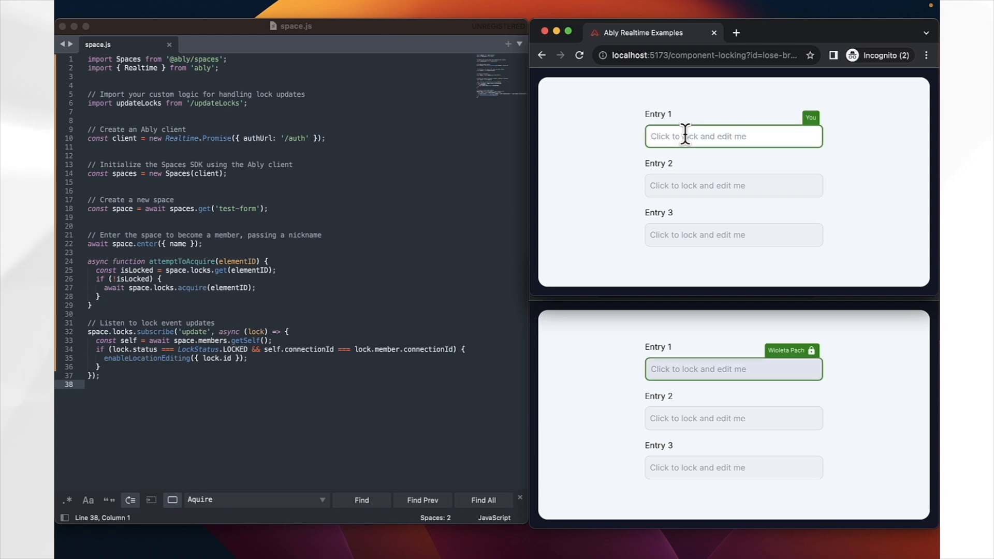
mouse_move(801, 374)
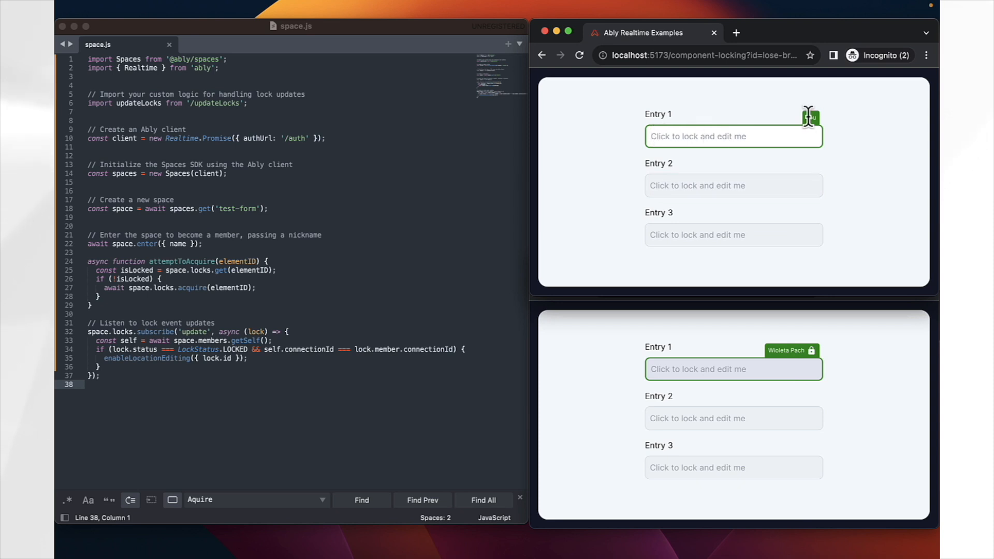
left_click(734, 136)
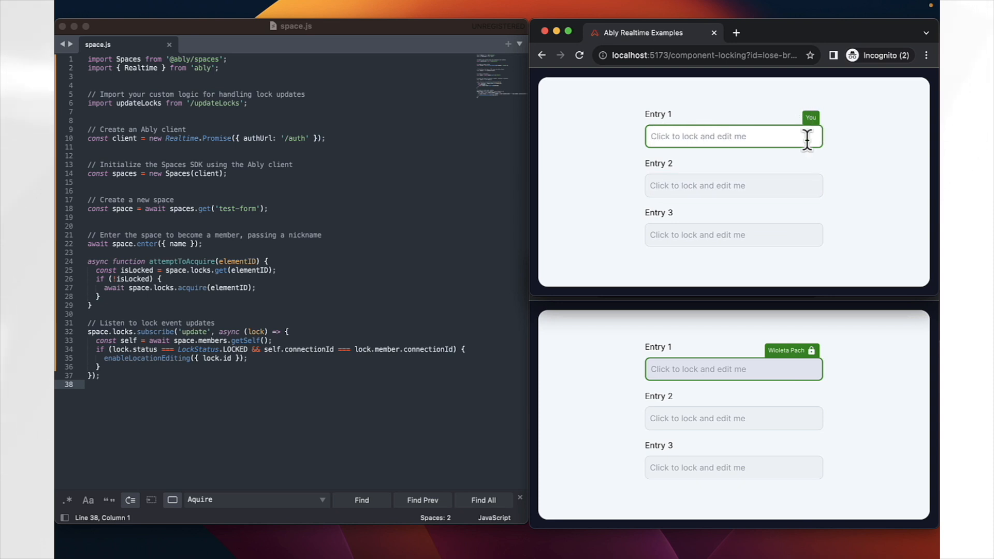
type("Hello!")
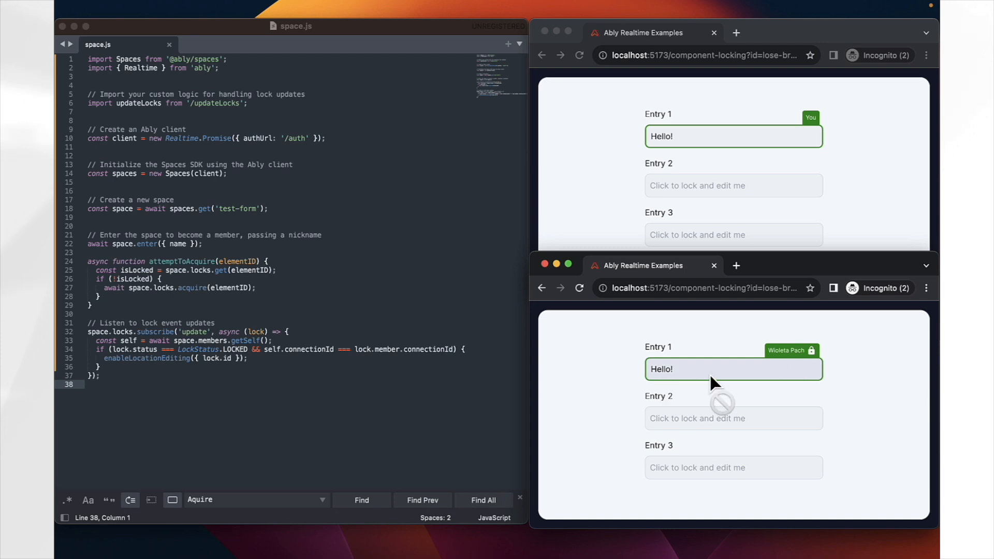
mouse_move(731, 380)
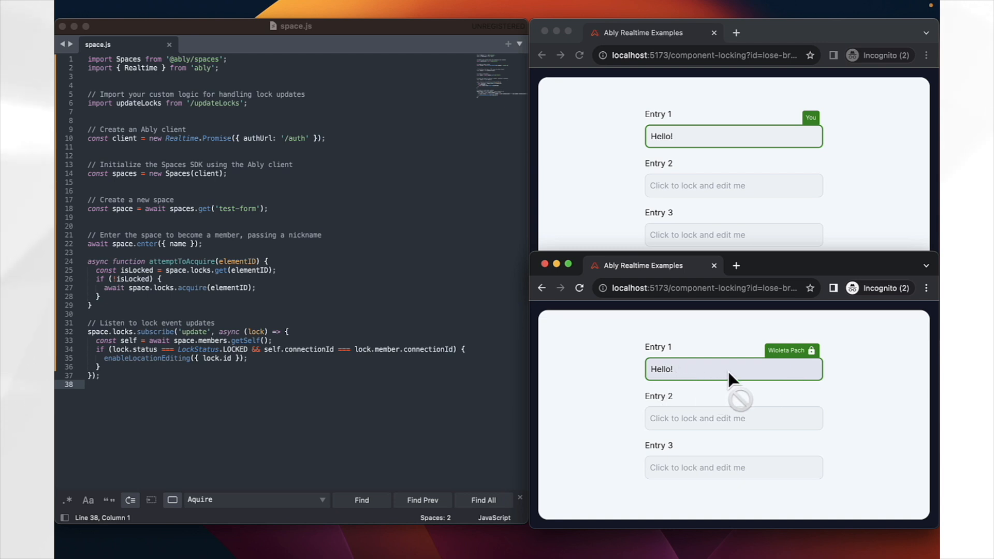
mouse_move(688, 380)
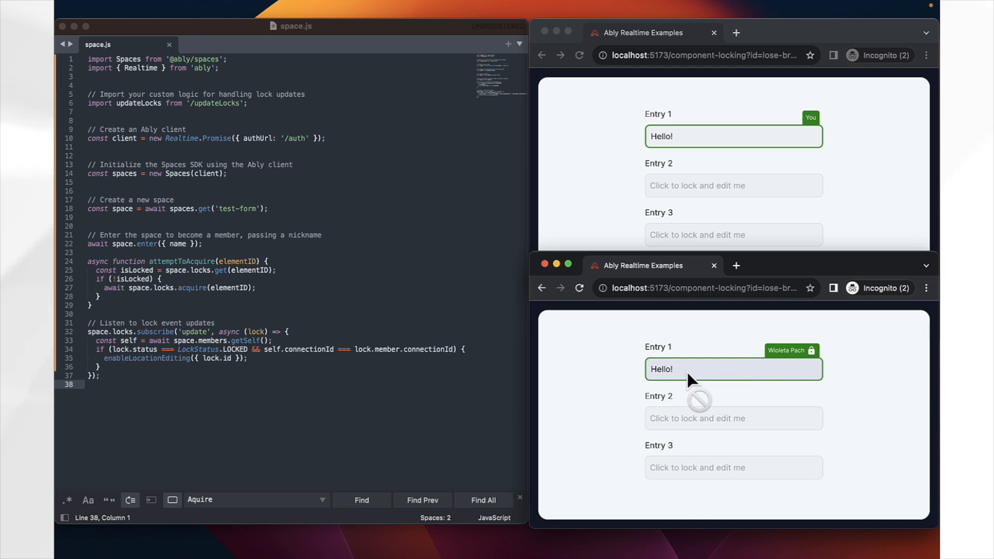
mouse_move(681, 378)
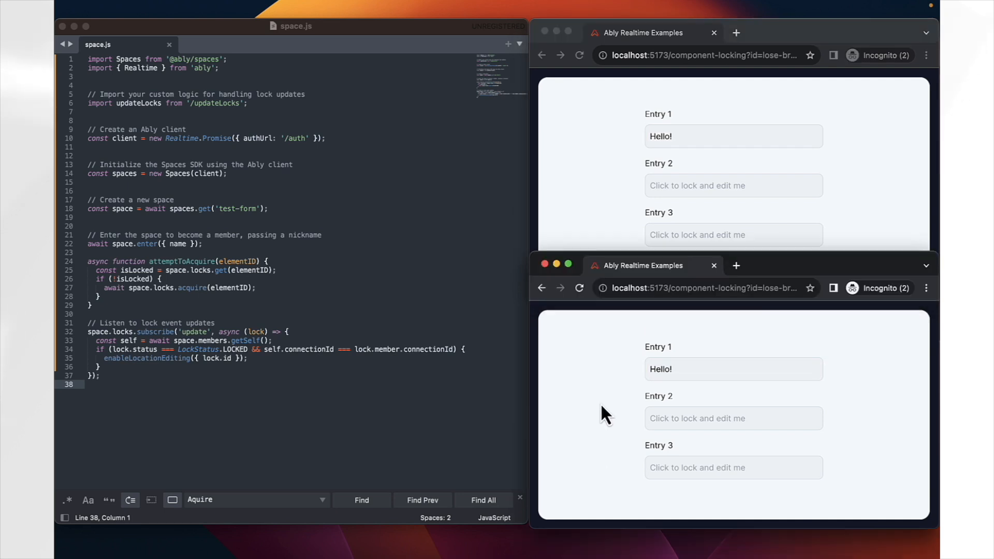
Step: From the bottom window, lock Entry 3, then claim Entry 1
left_click(734, 369)
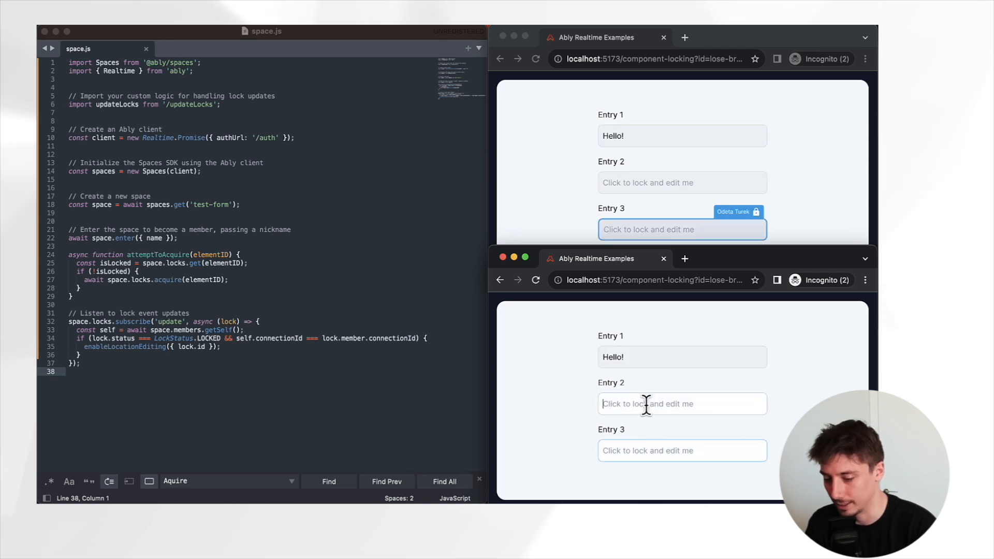
left_click(682, 356)
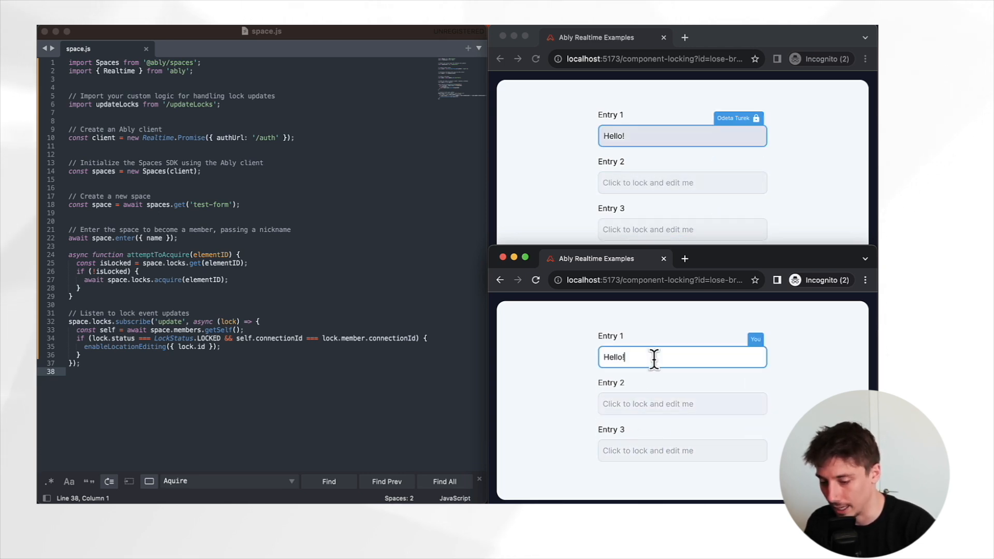